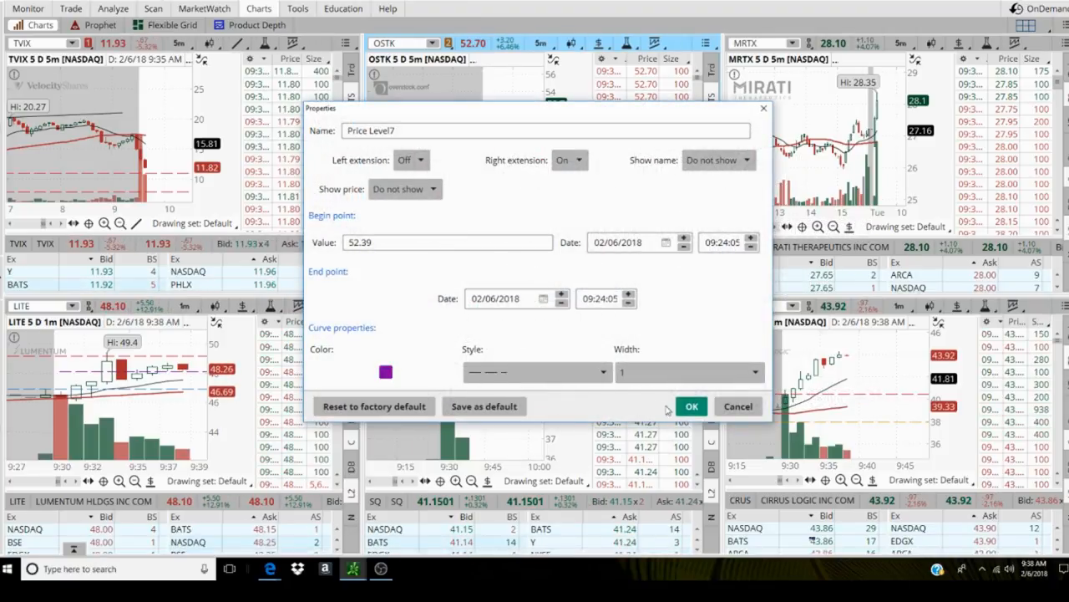
# - Save the purple Price Level7 line settings and return to the six-chart grid
pyautogui.click(692, 406)
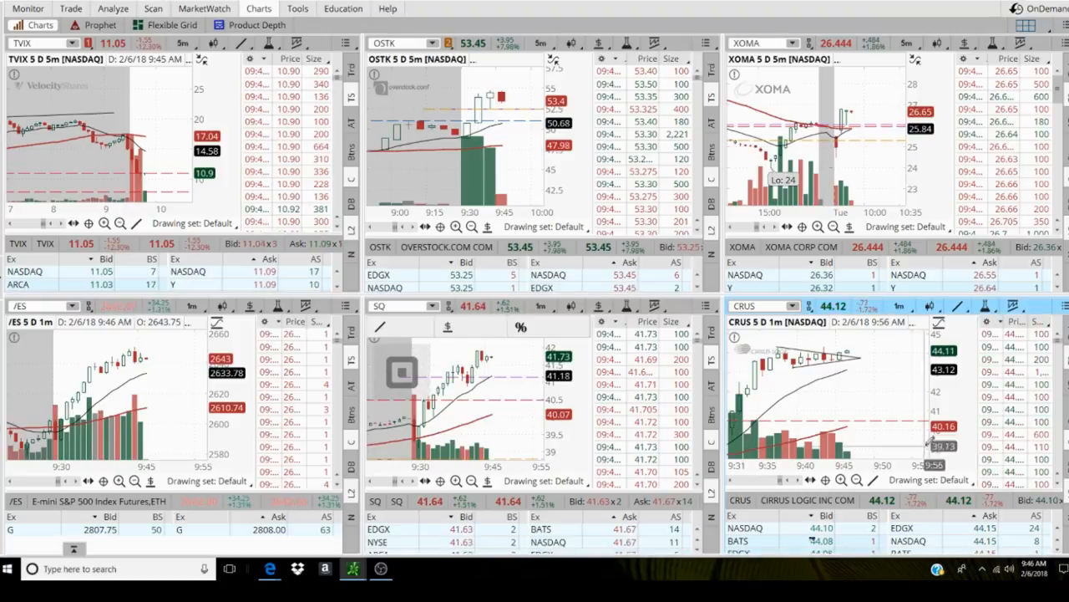
# - Open the context menu of the OSTK price level line
pyautogui.rightClick(848, 360)
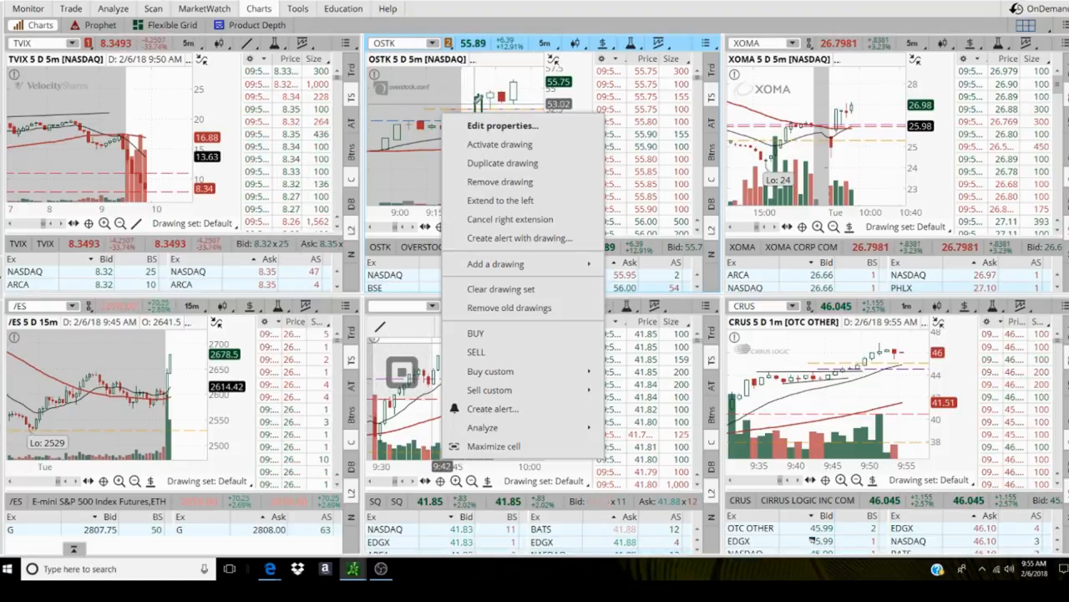
pyautogui.moveTo(501, 126)
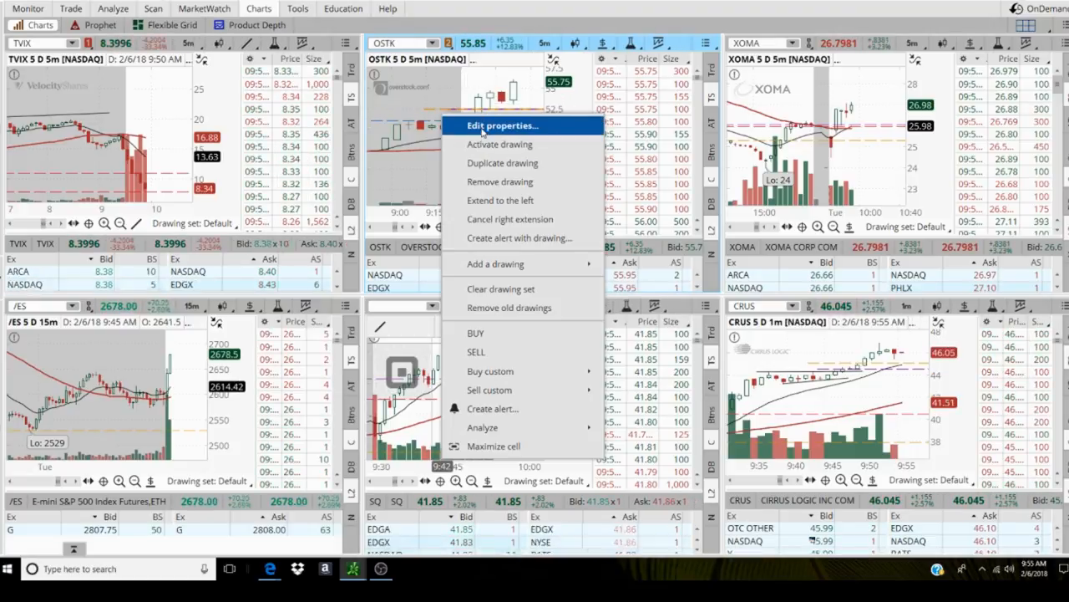
# - Edit the OSTK line's properties, entering a new Value of 54 then 55
pyautogui.click(499, 125)
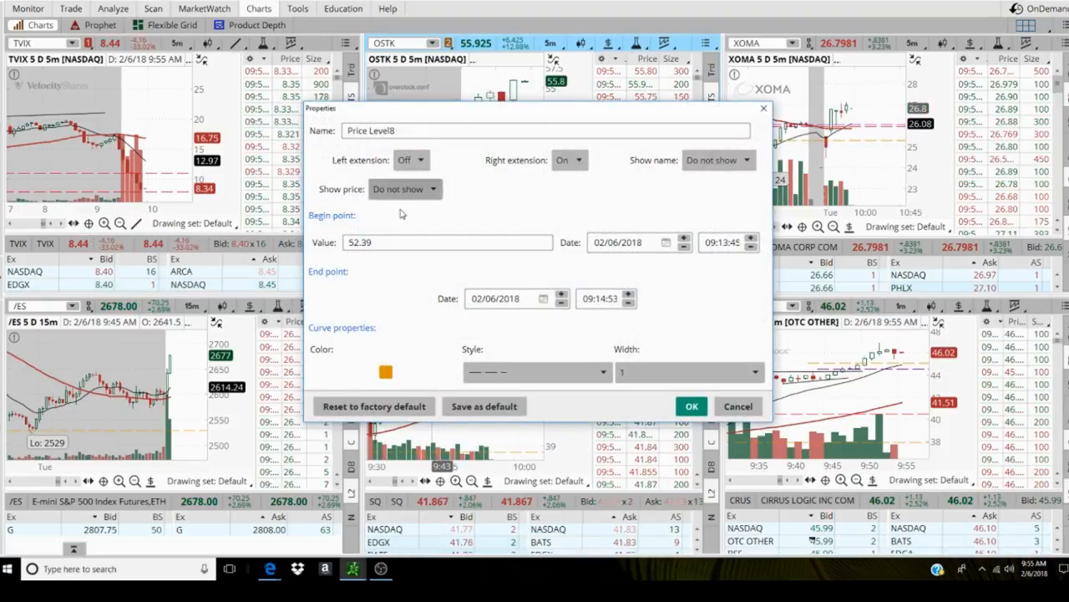
pyautogui.click(447, 243)
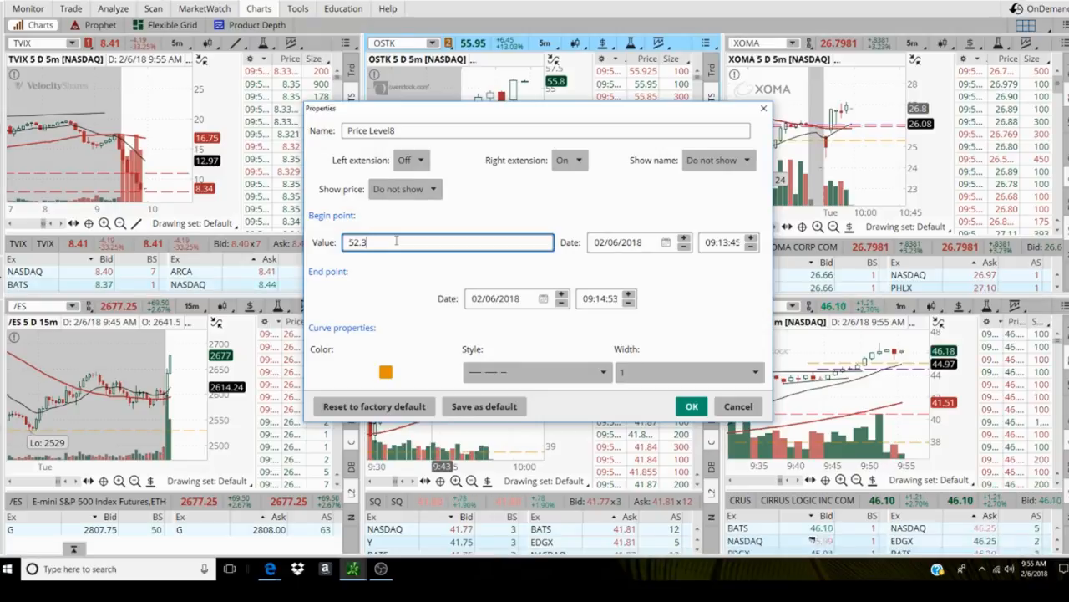
pyautogui.write('54')
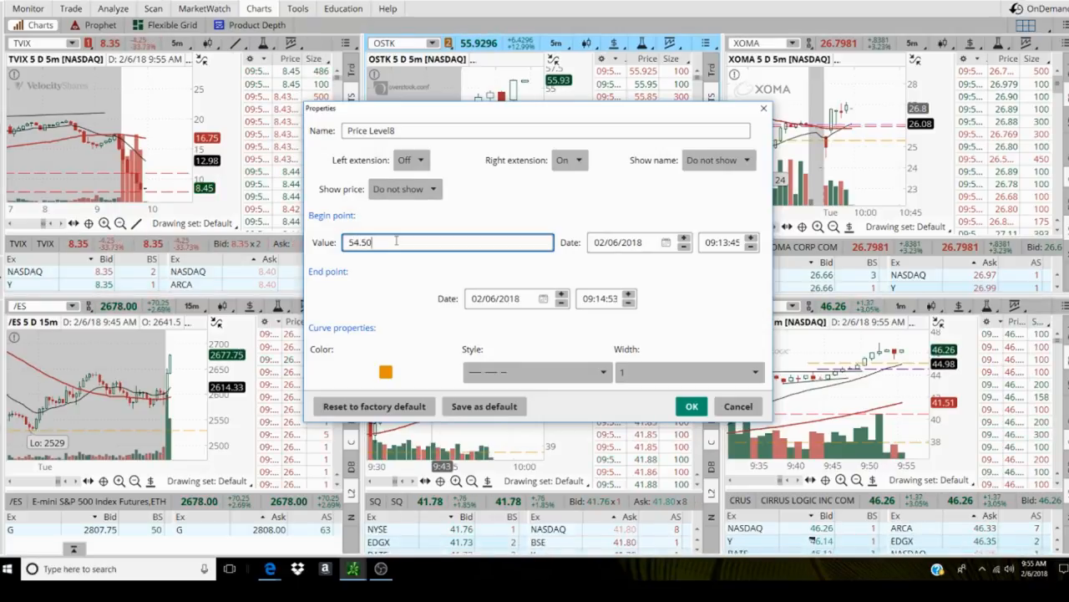
pyautogui.write('55')
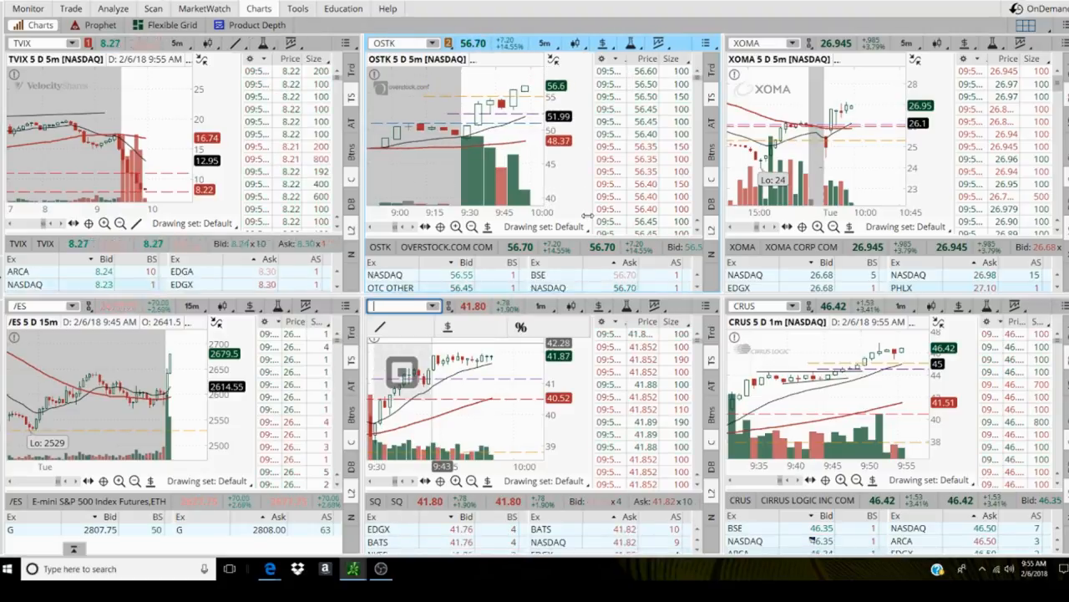
pyautogui.click(544, 42)
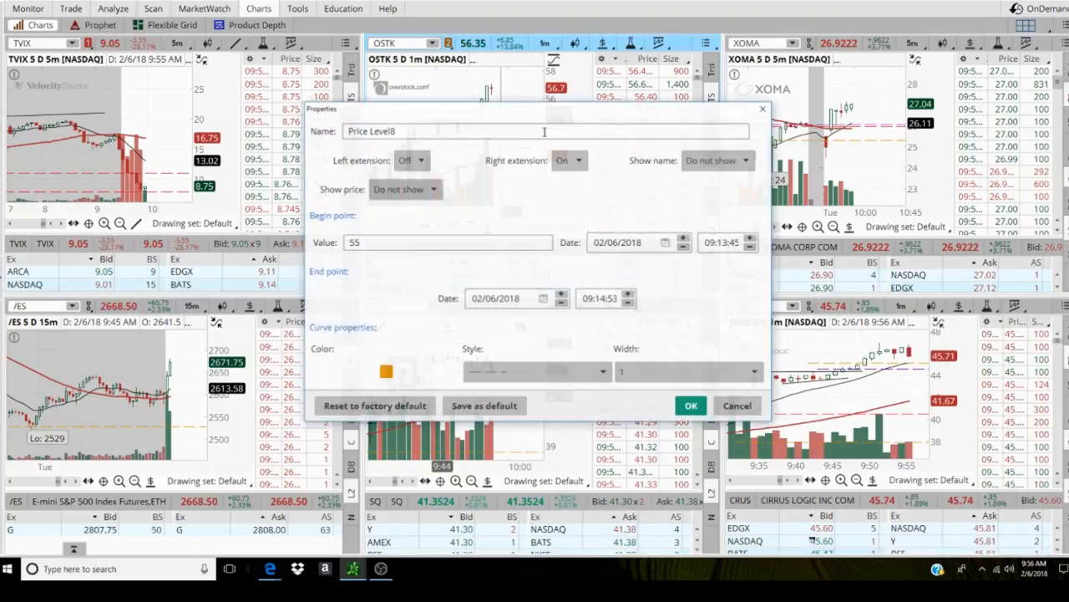
# - Set the OSTK price level line's value to 56 and confirm
pyautogui.write('56')
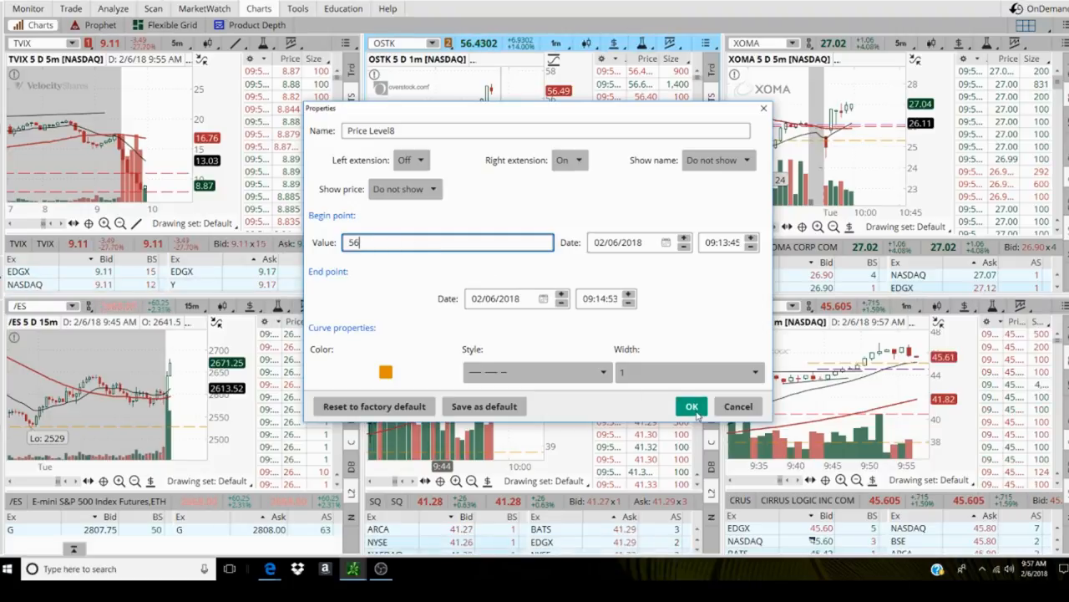
pyautogui.click(692, 406)
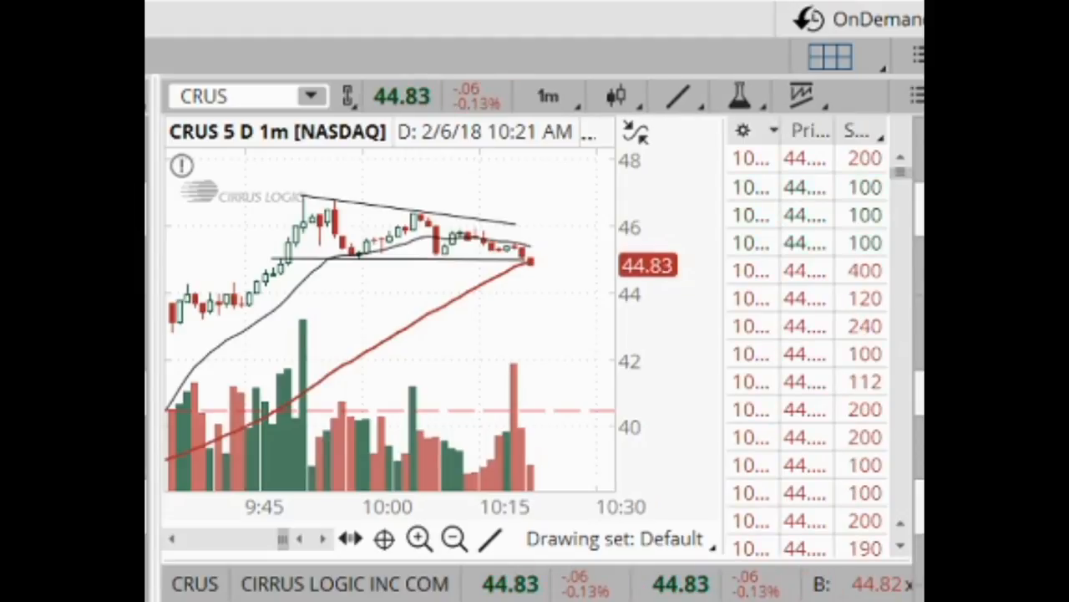
pyautogui.moveTo(573, 263)
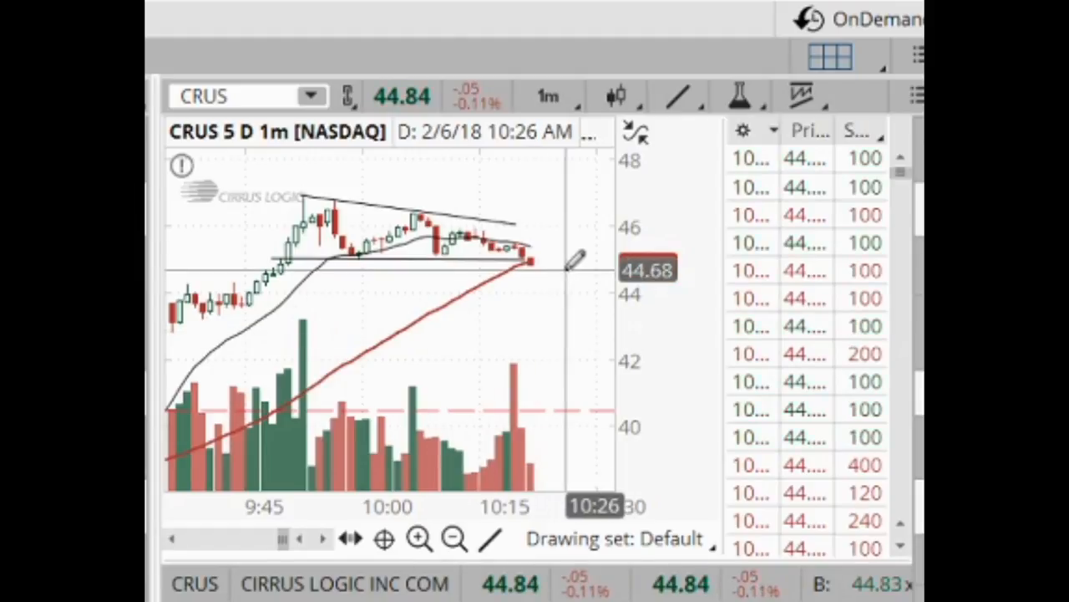